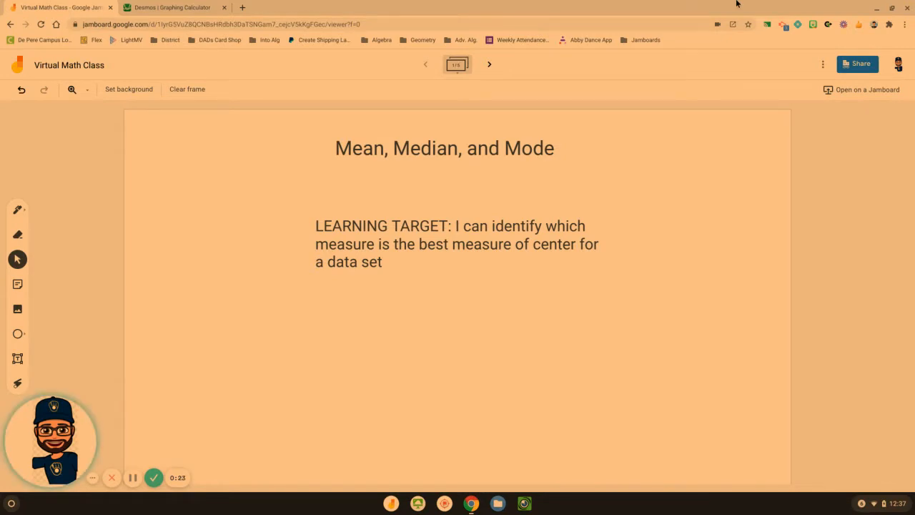
mouse_move(608, 122)
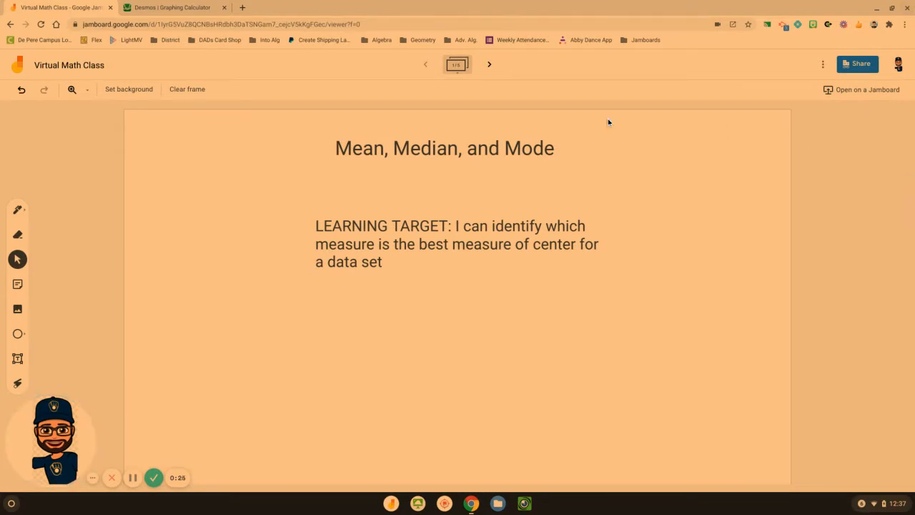
- Advance from the title frame to frame 2 defining mean, median, and mode
click(489, 64)
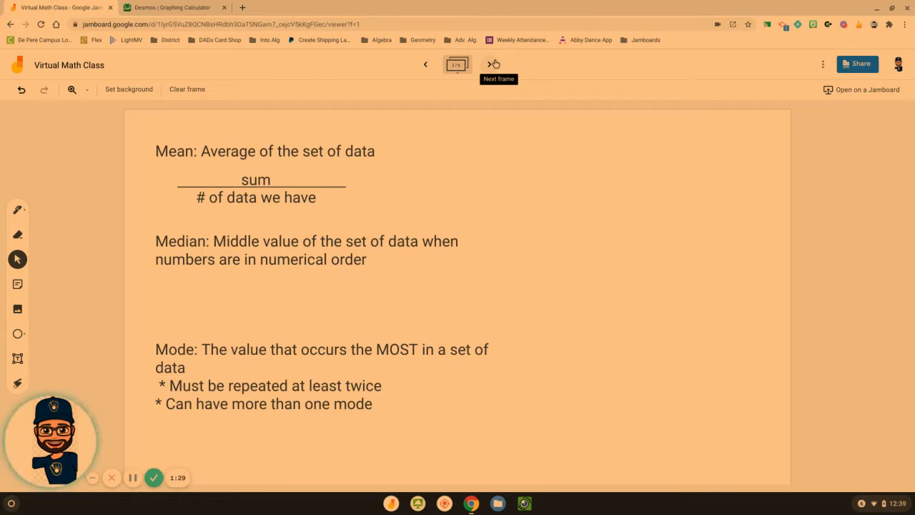
- Advance past the Desmos 'secret' frame to frame 4, Here's How
click(487, 65)
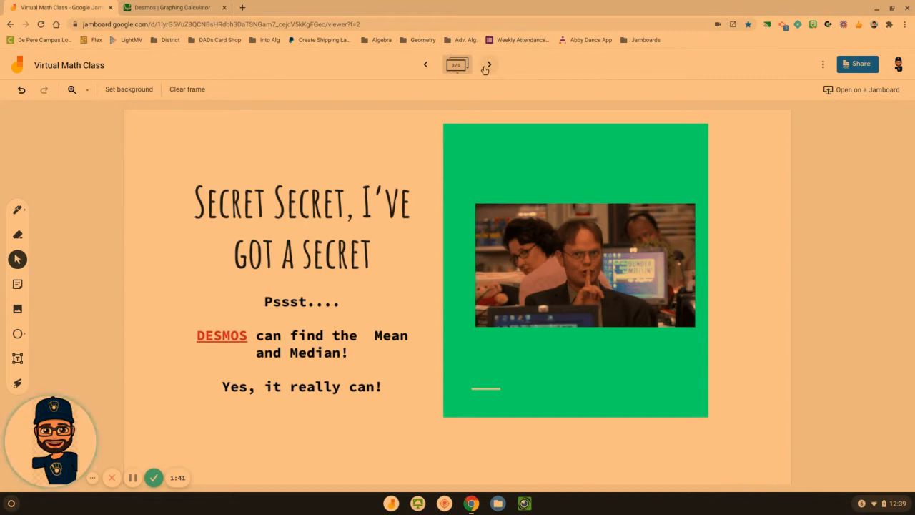
click(488, 64)
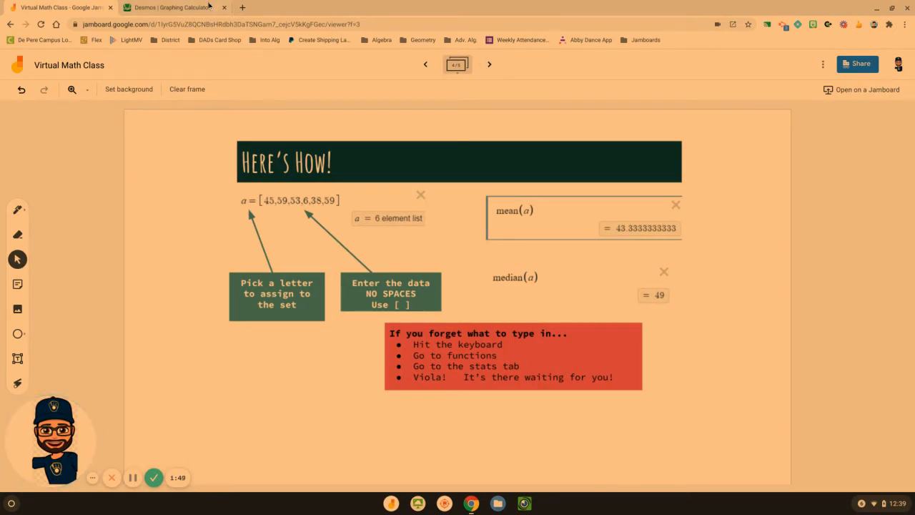
- In Desmos, define a=[ ] in the first line, trying 1,2,3 then clearing it to an empty list
click(171, 7)
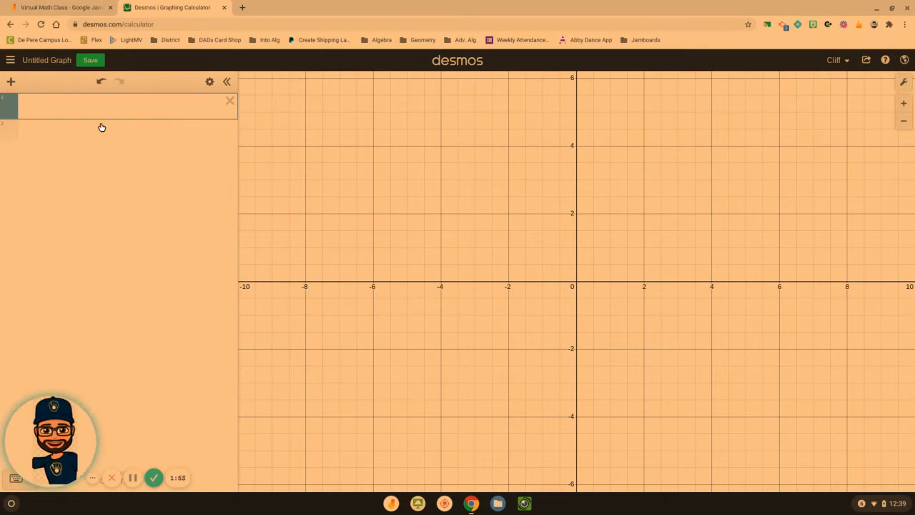
text(d)
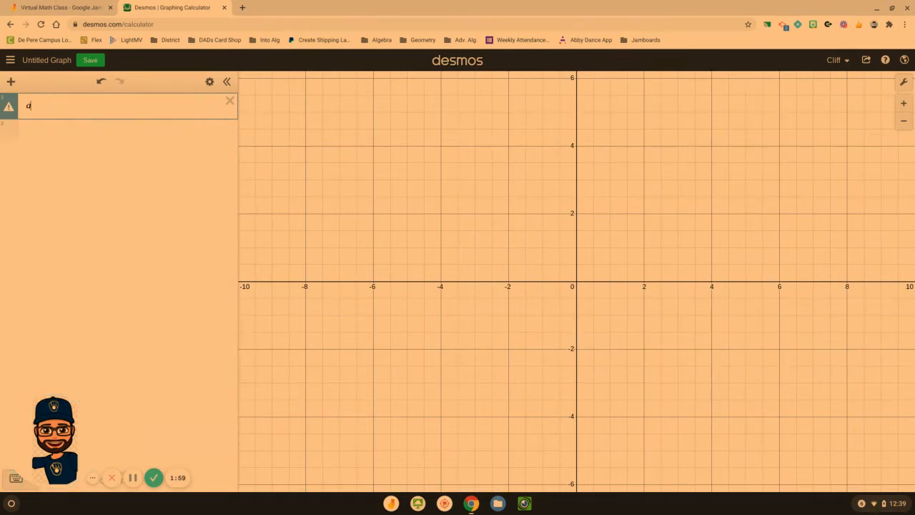
text(=[)
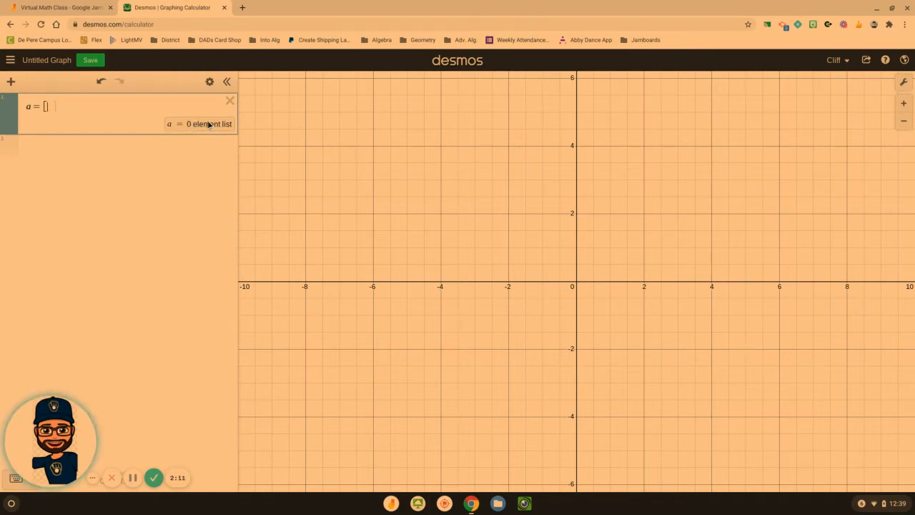
text(1)
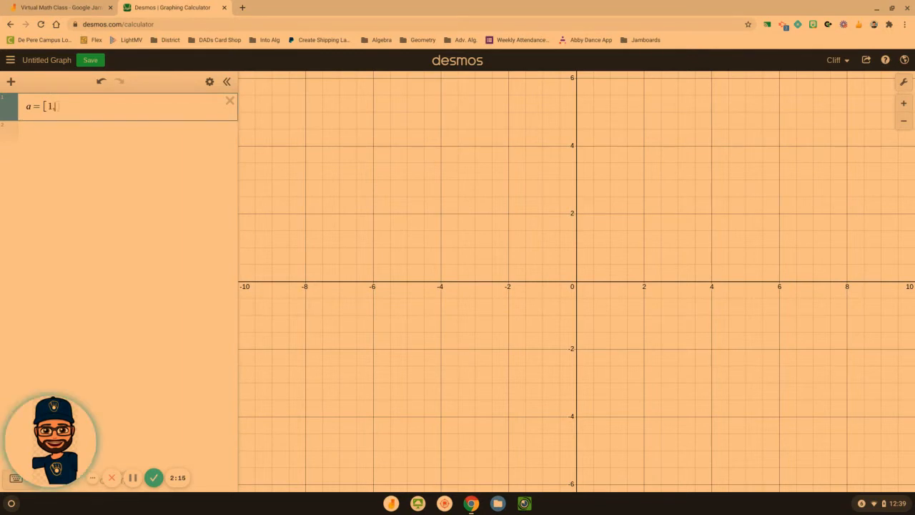
text(,2,3)
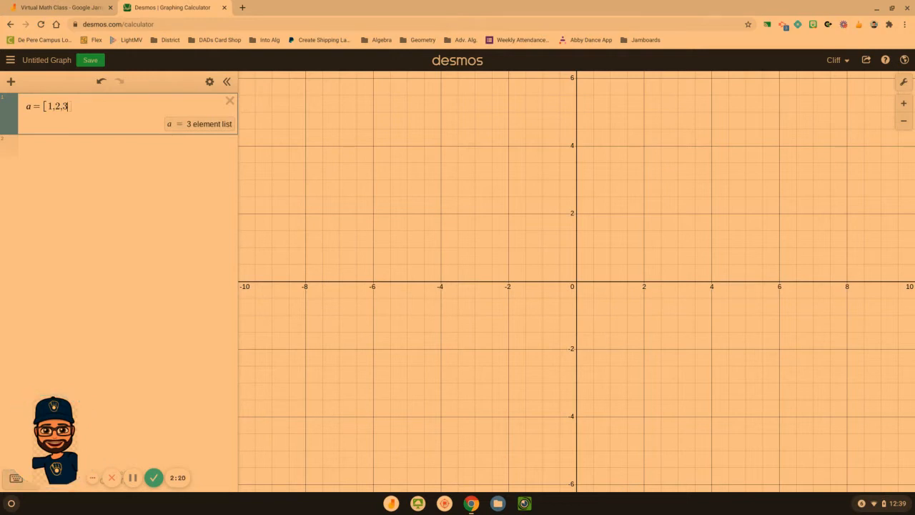
key(Backspace)
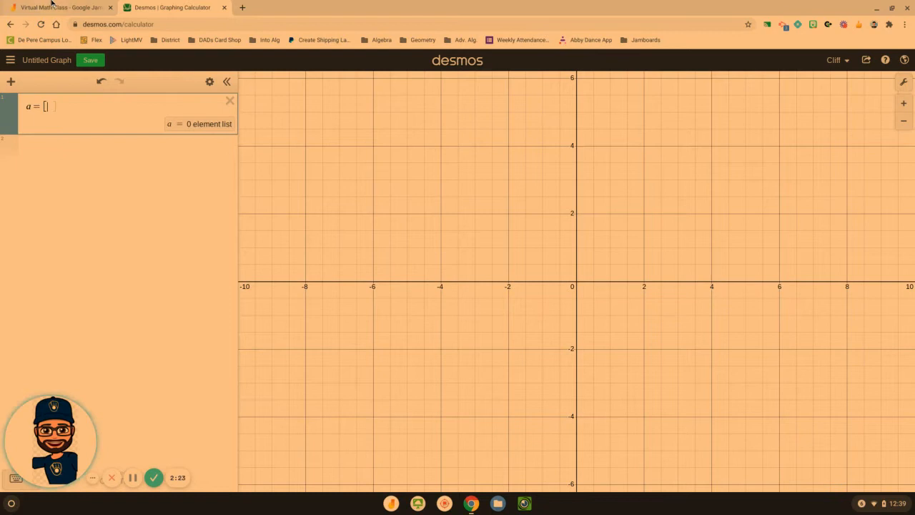
click(61, 7)
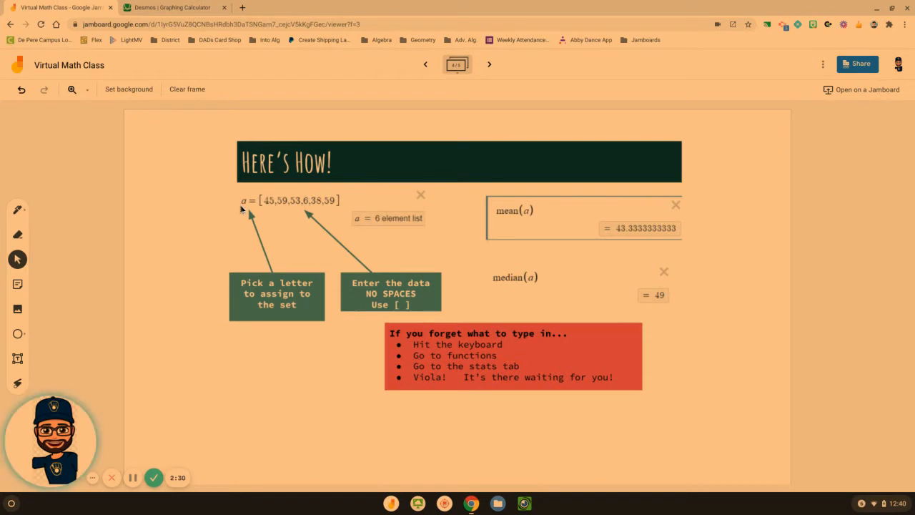
mouse_move(263, 207)
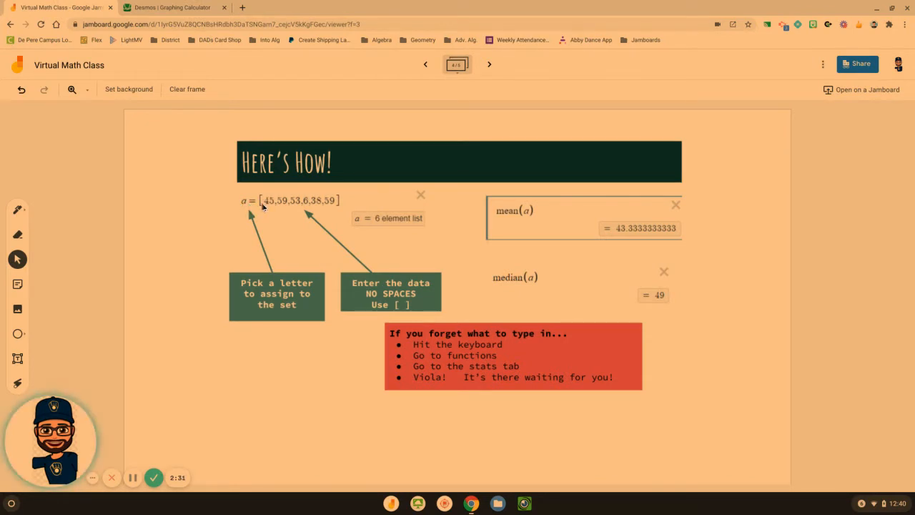
mouse_move(304, 195)
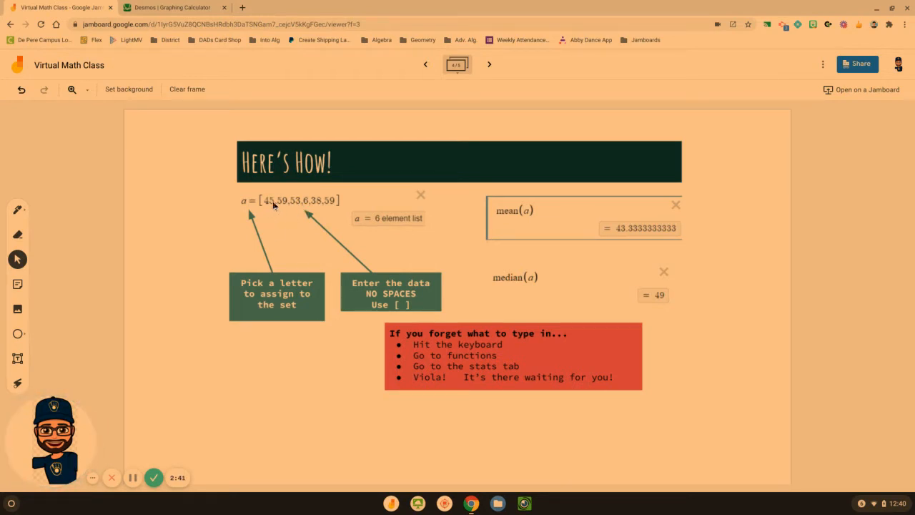
mouse_move(327, 207)
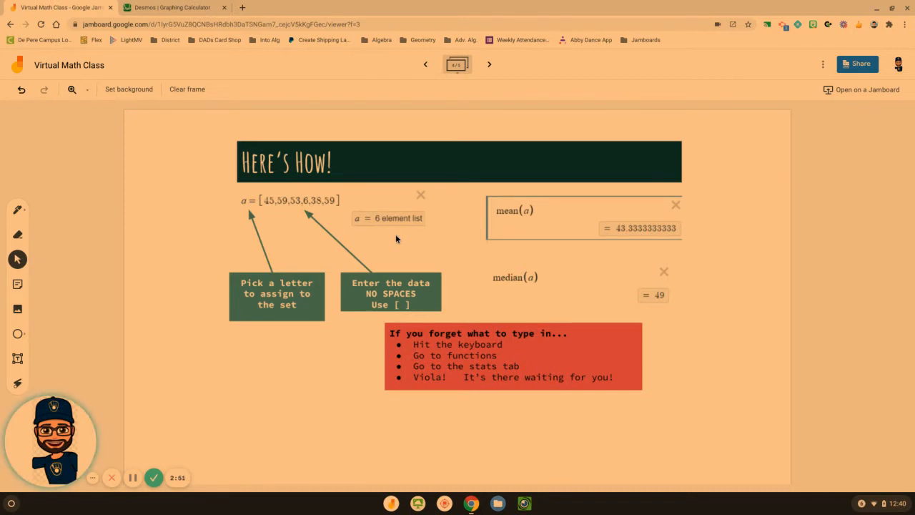
mouse_move(541, 283)
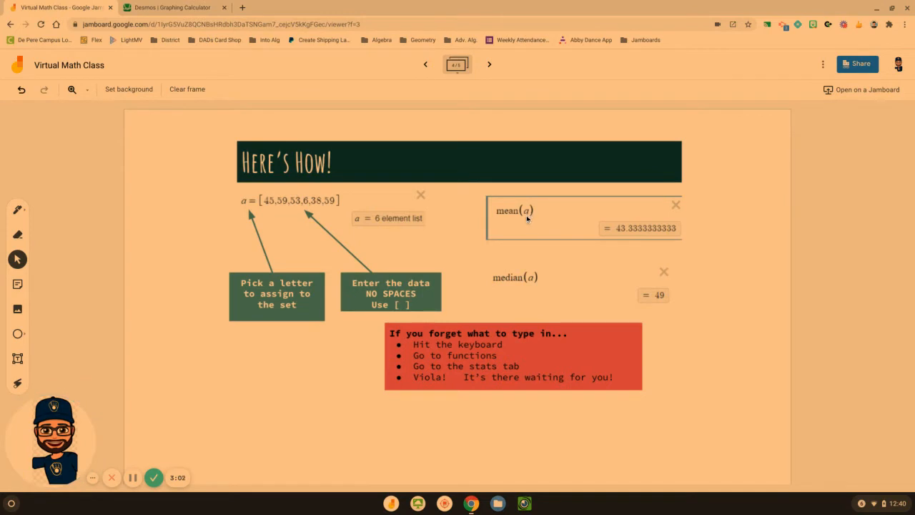
mouse_move(490, 291)
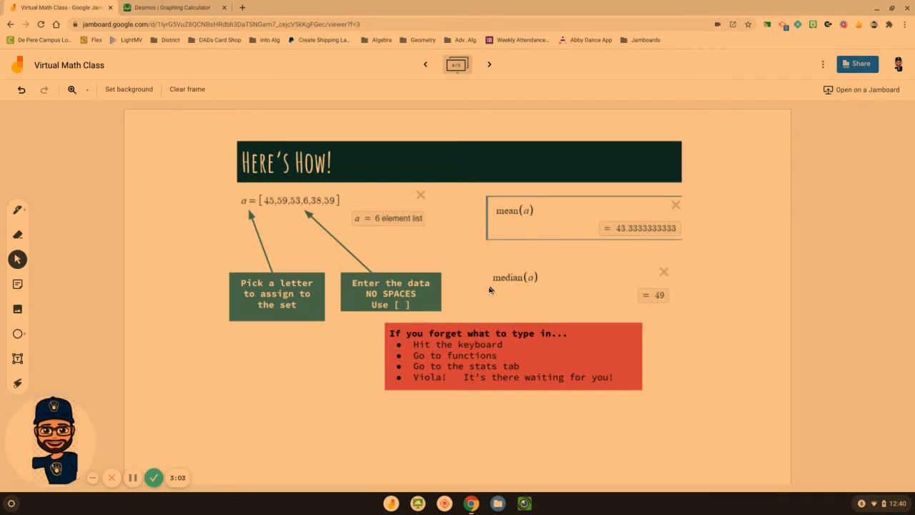
mouse_move(532, 286)
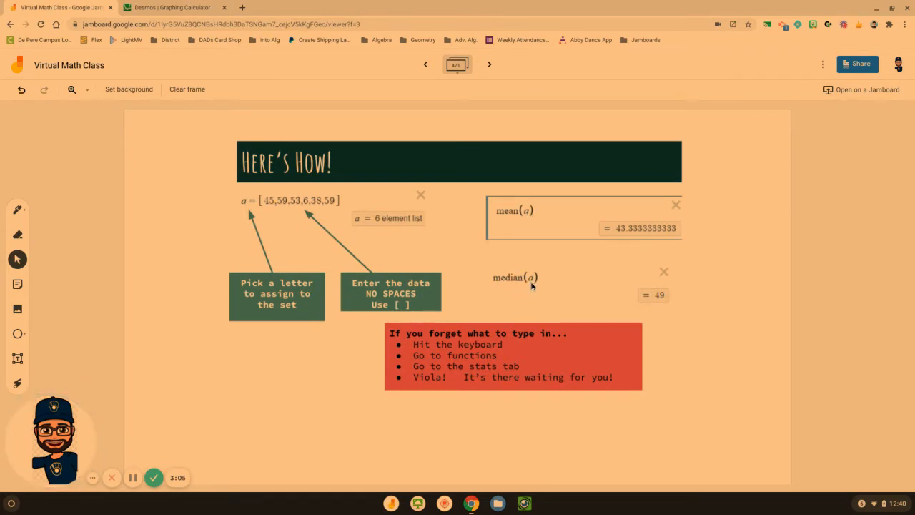
mouse_move(538, 283)
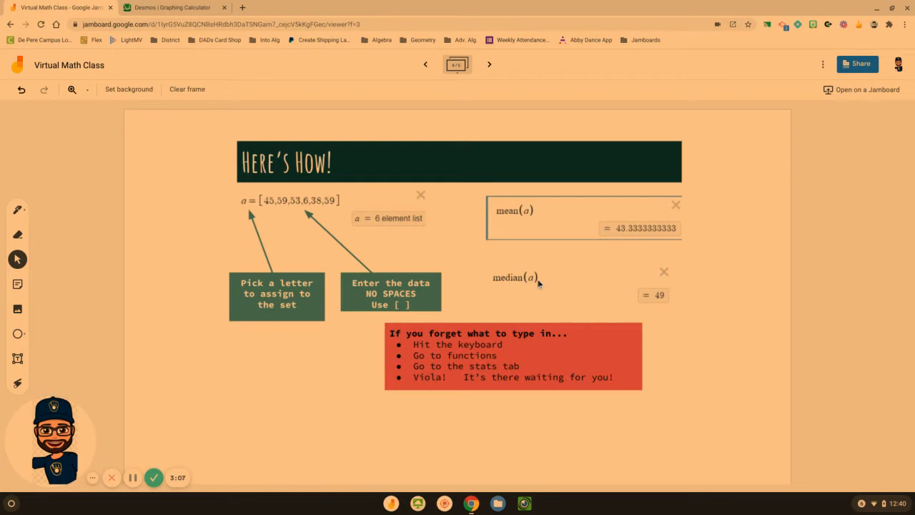
mouse_move(512, 397)
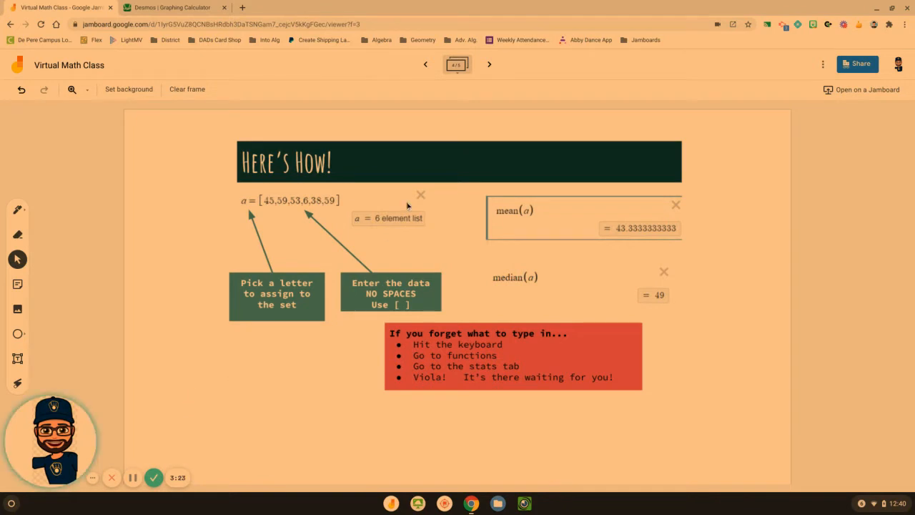
- Advance to frame 5 with the Green Bay temperature word problem
click(489, 64)
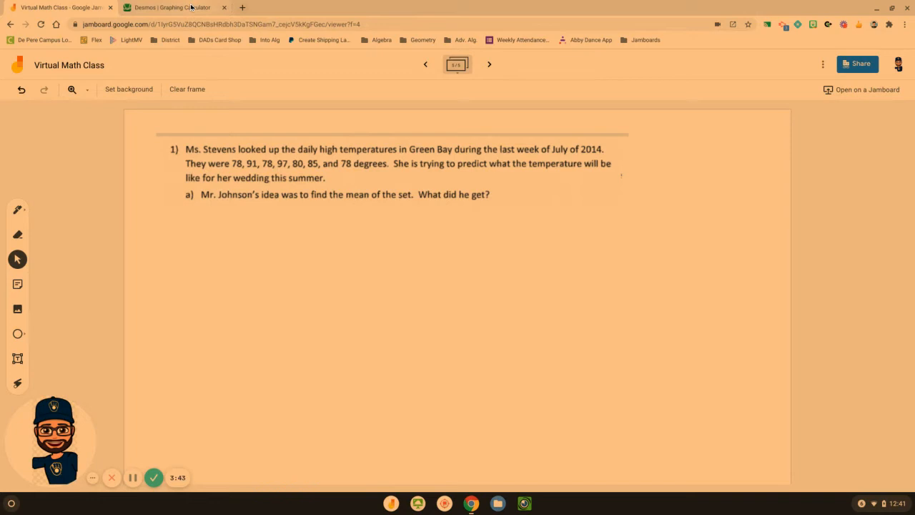
- In Desmos, fill list a with 78,91,78,97,80,85,78 and return to the Jamboard problem
click(170, 7)
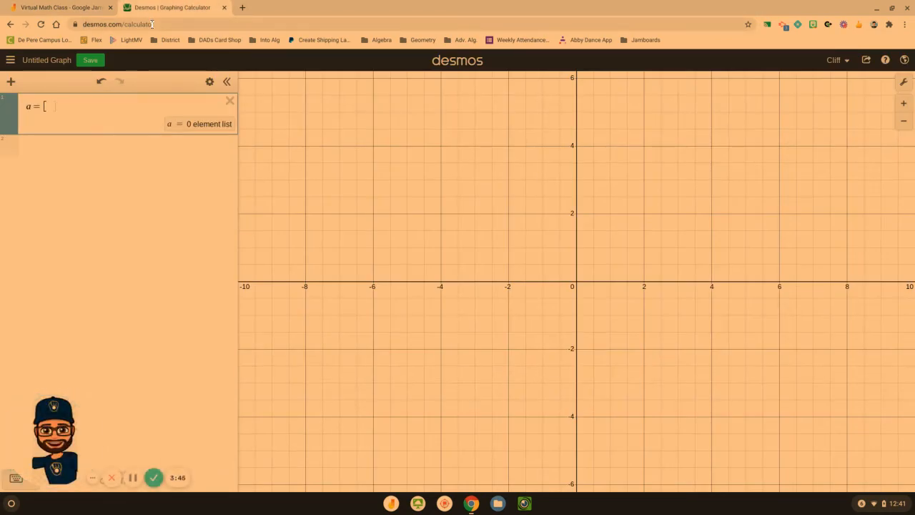
text(7)
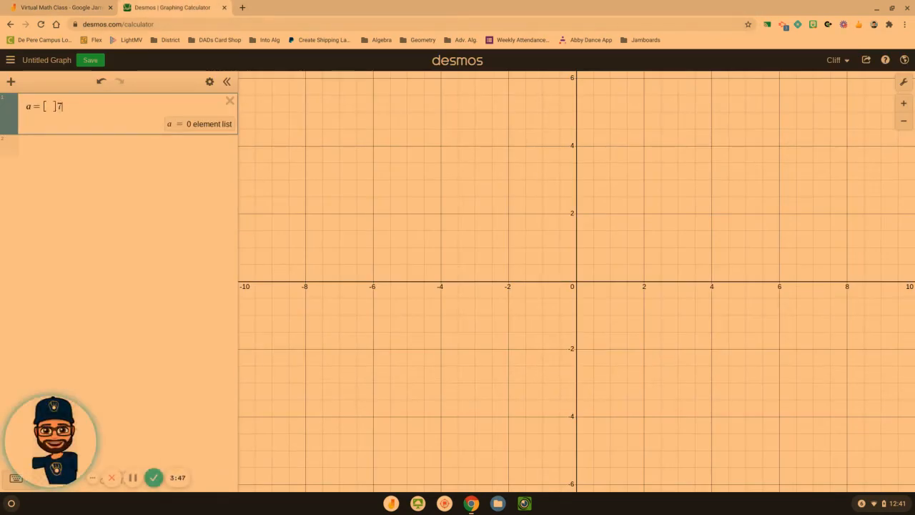
text(87)
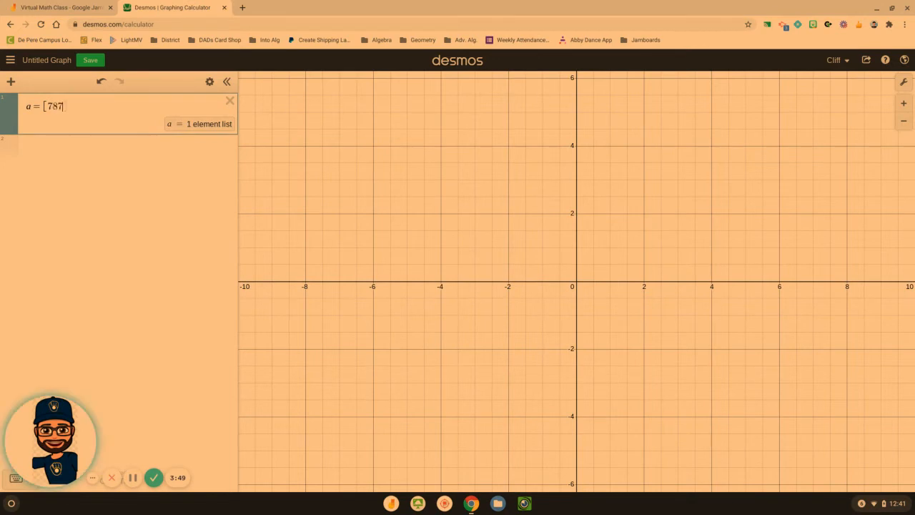
key(Backspace)
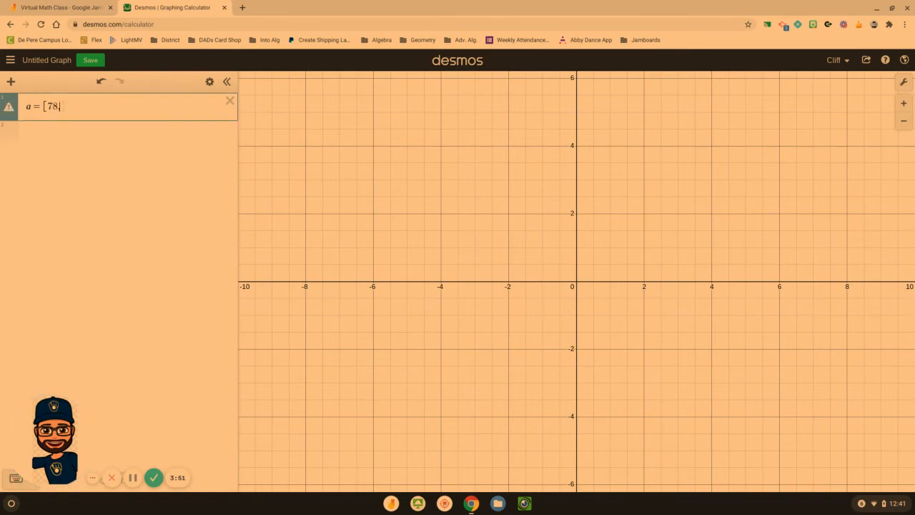
text(,91)
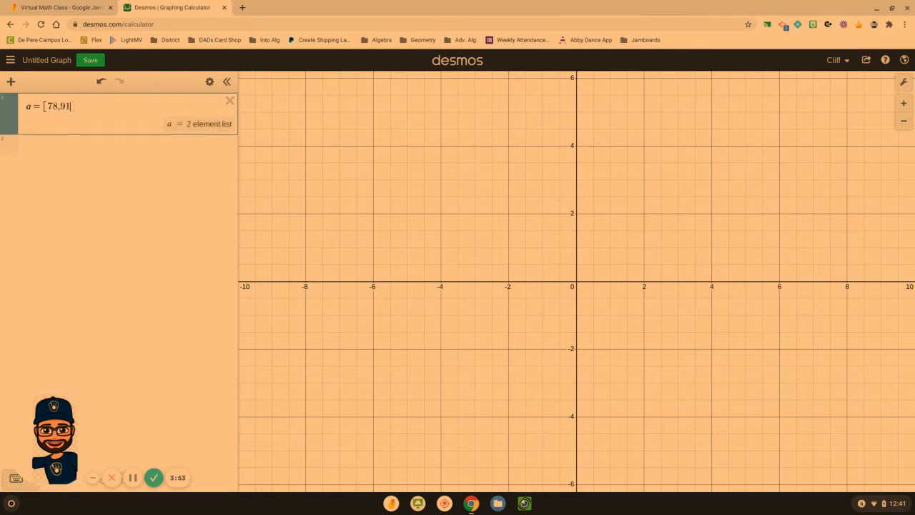
text(,78)
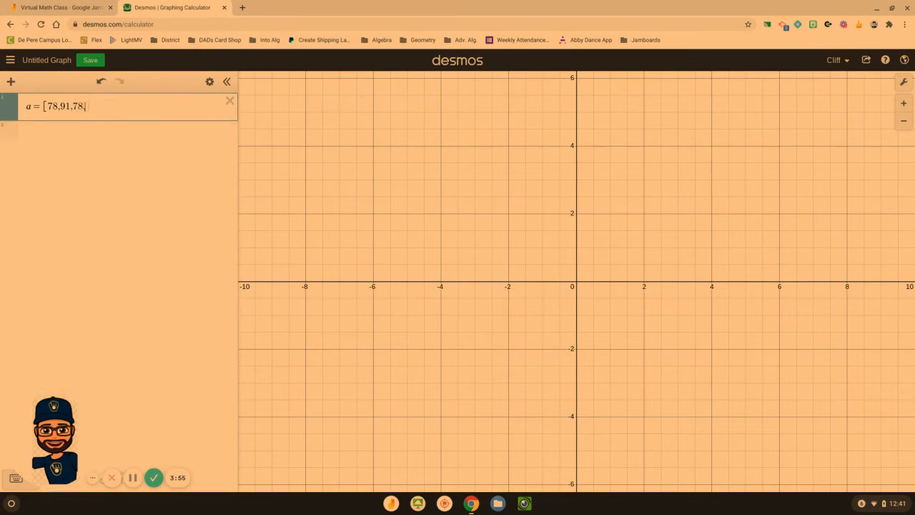
text(97)
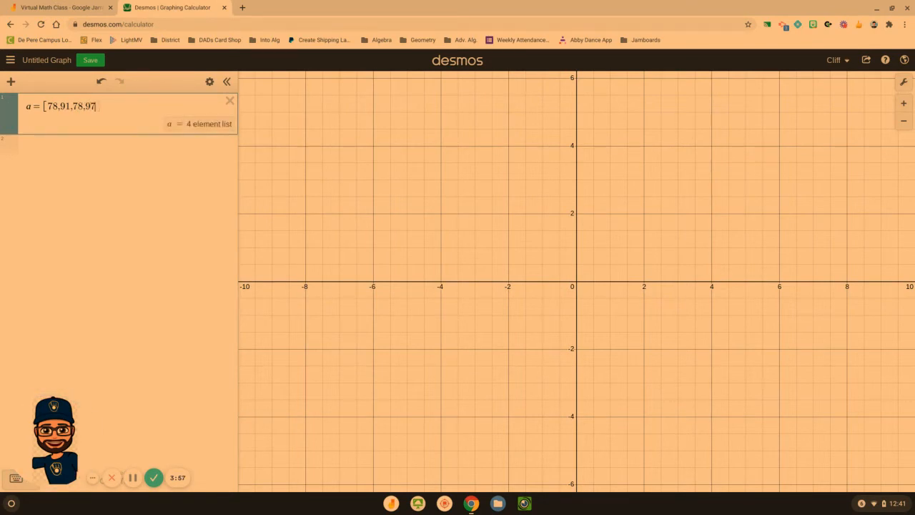
text(,8)
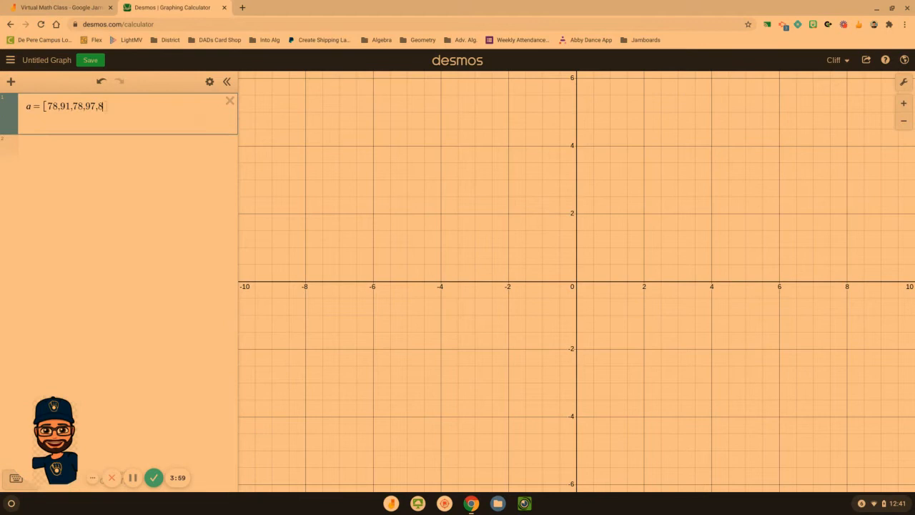
text(0,85])
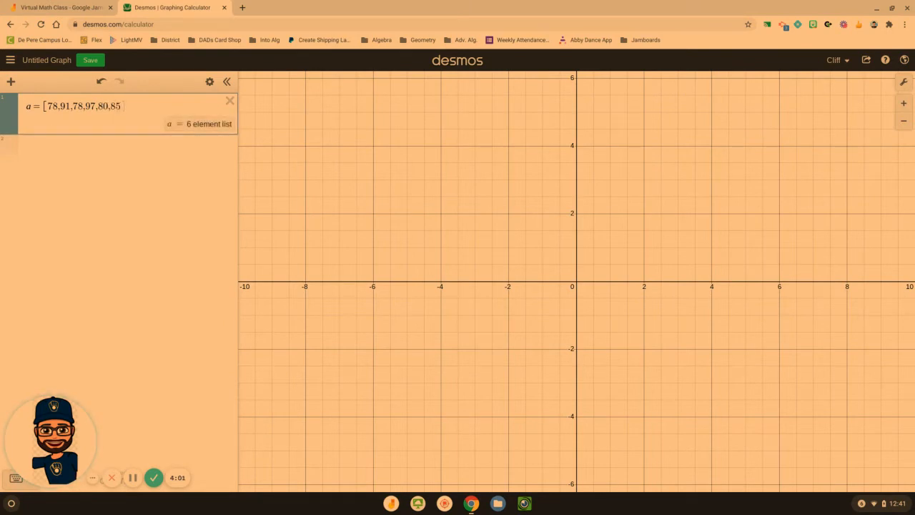
text(,78)
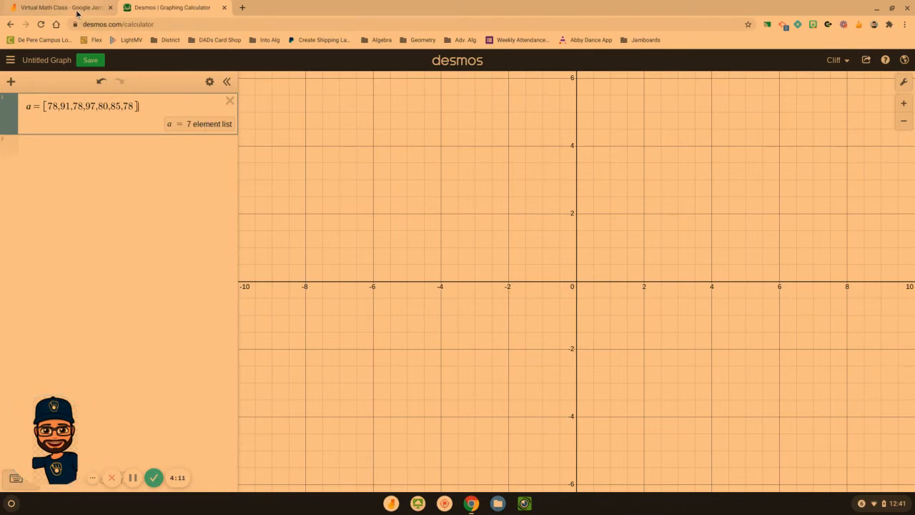
click(61, 7)
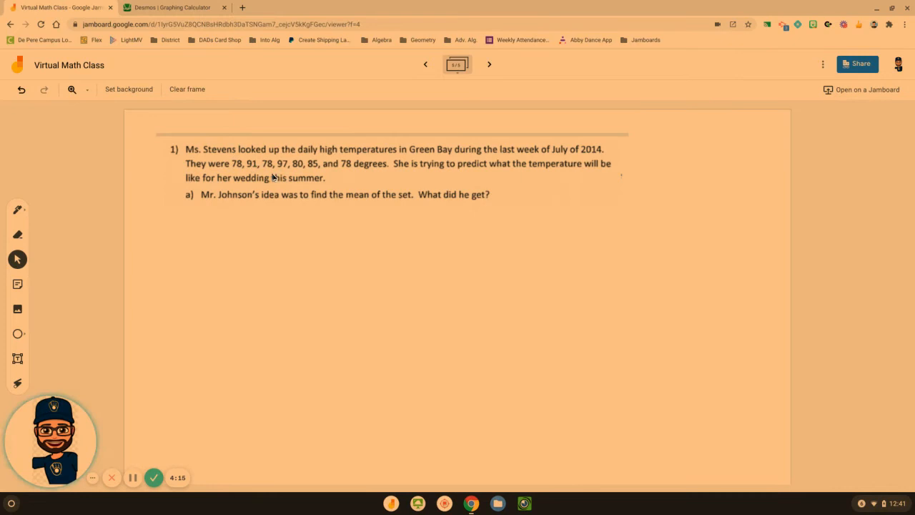
mouse_move(347, 177)
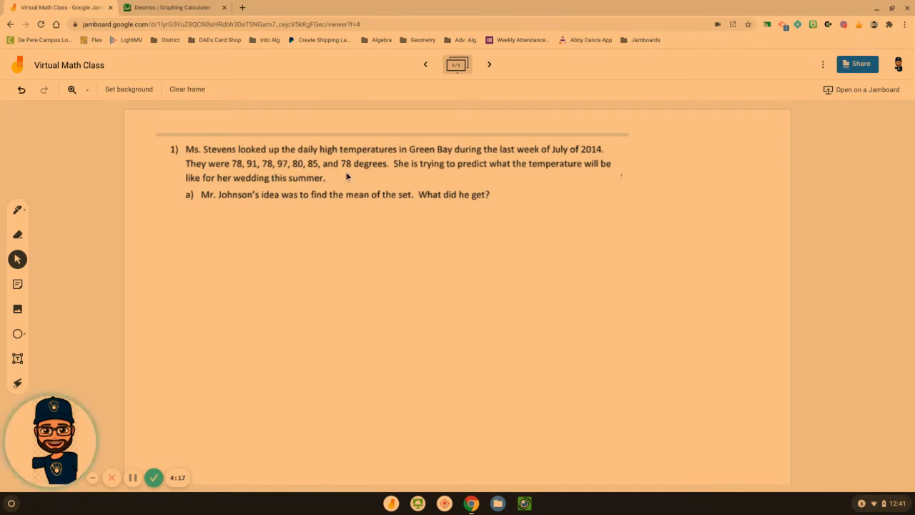
mouse_move(246, 174)
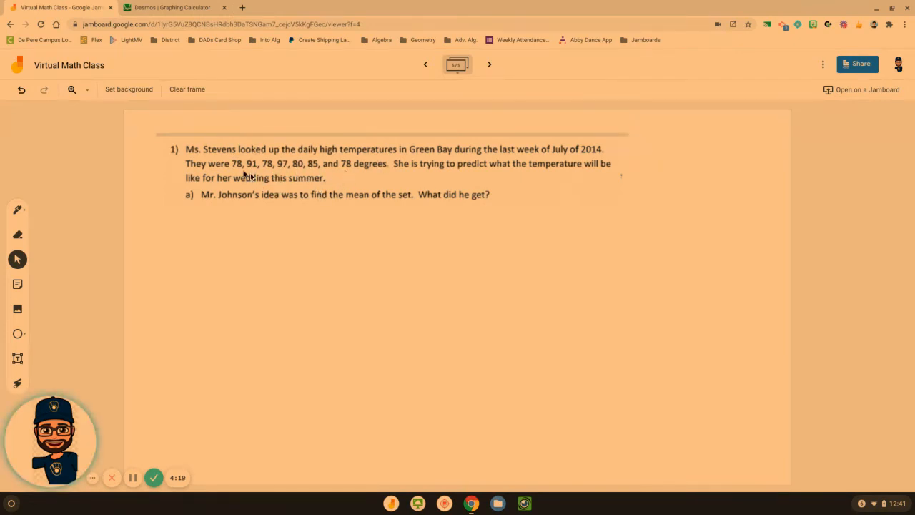
- Switch from Jamboard back to the Desmos calculator holding list a
click(175, 7)
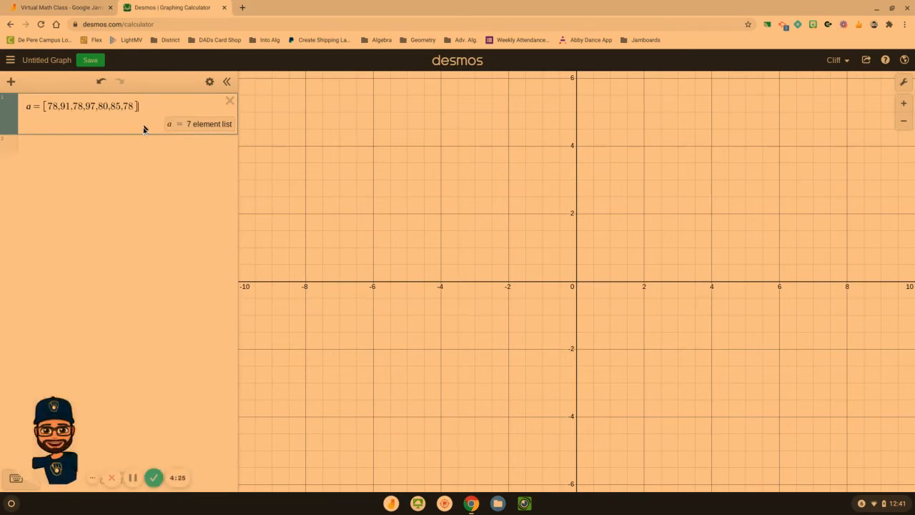
- Add expressions mean(a) = 83.857142857 and median(a) = 80 below list a
click(72, 148)
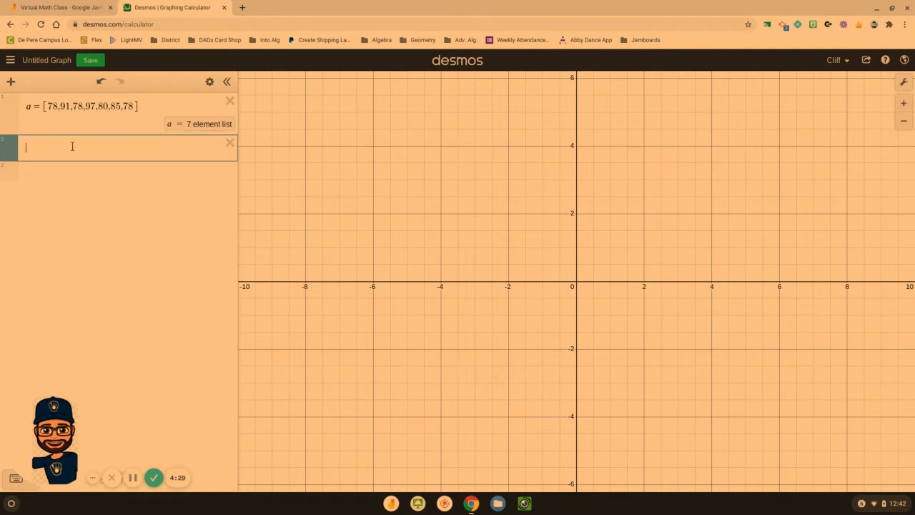
text(mean)
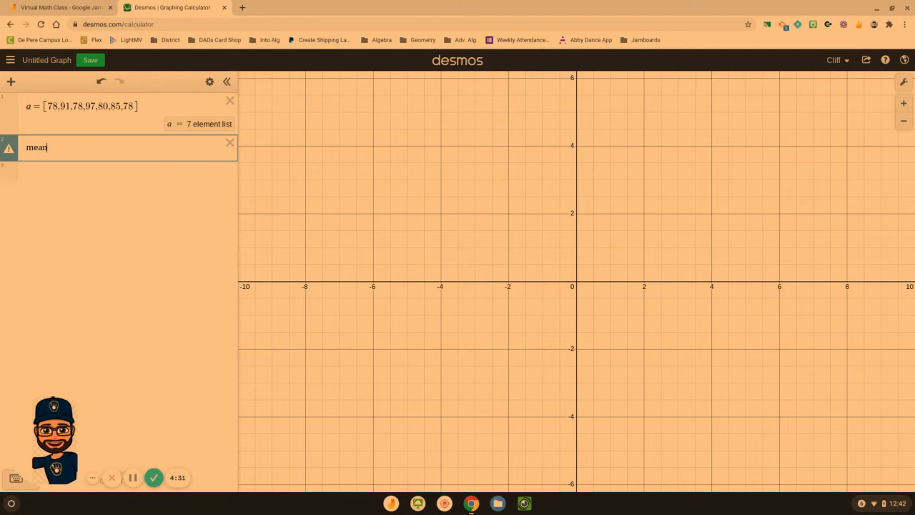
text((a))
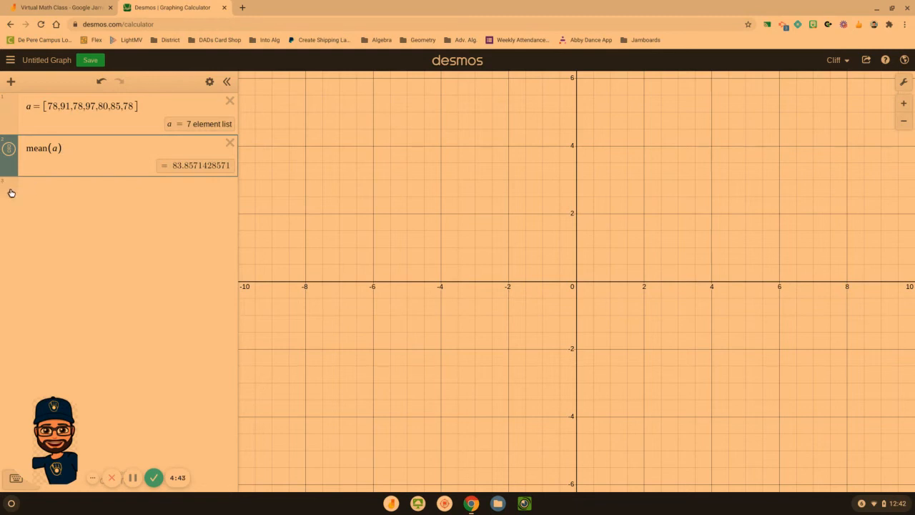
text(med)
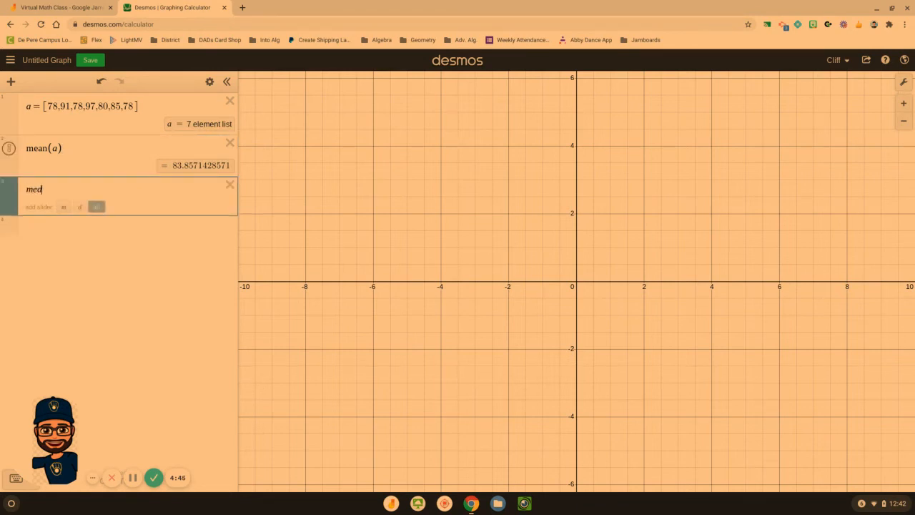
text(ian(a))
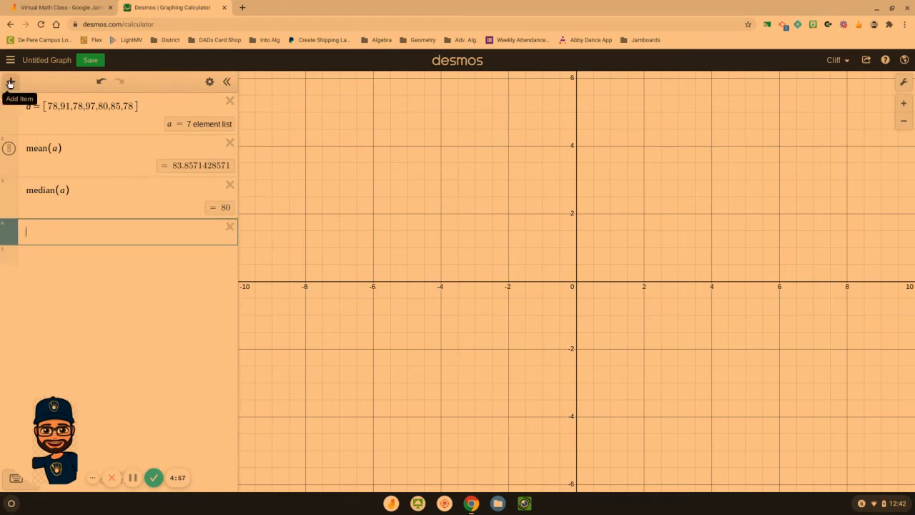
mouse_move(5, 412)
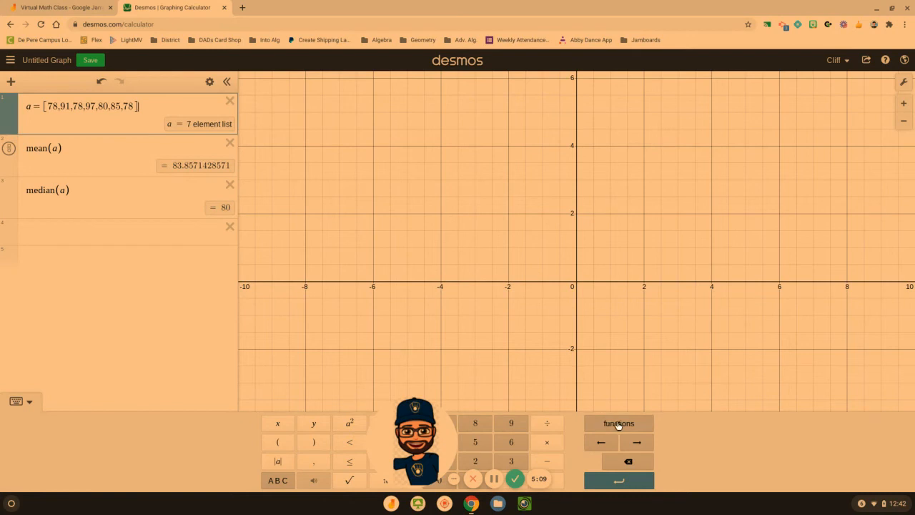
- Browse the keypad's Stats functions (mean, median, others) and close the functions list
click(618, 424)
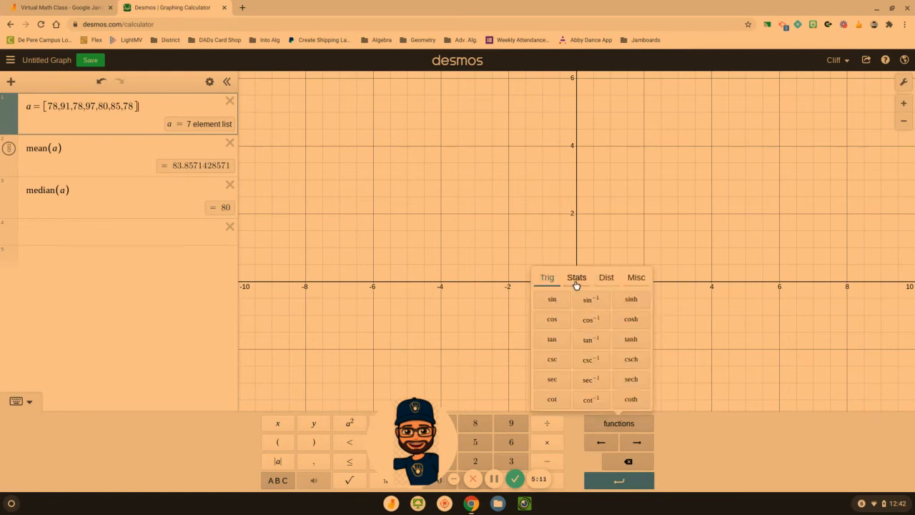
click(577, 277)
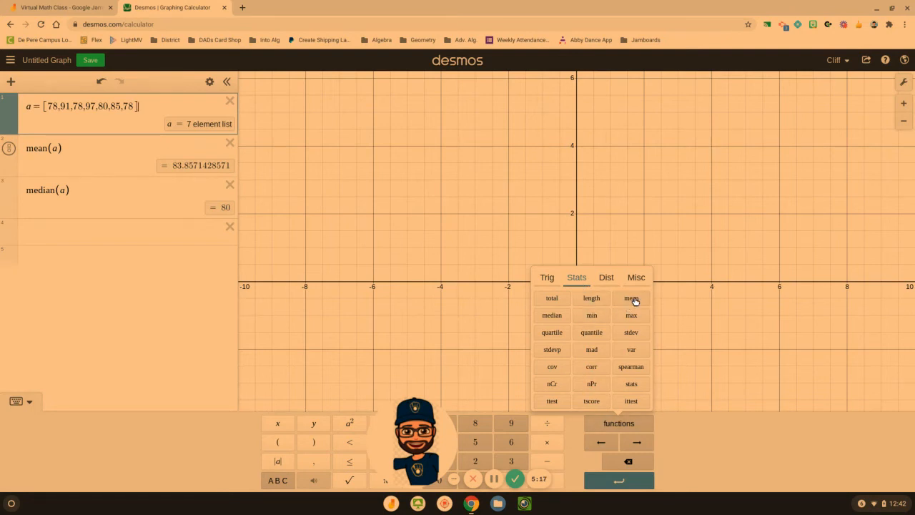
mouse_move(553, 316)
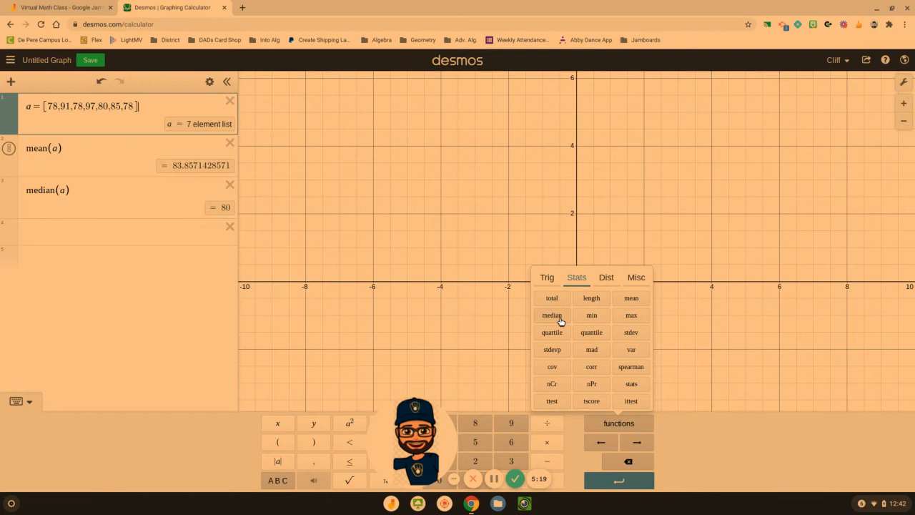
mouse_move(631, 316)
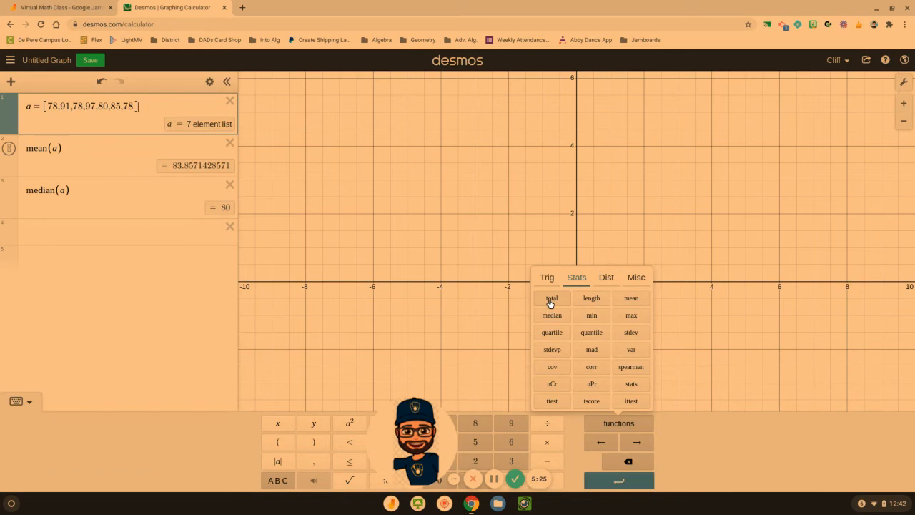
click(107, 231)
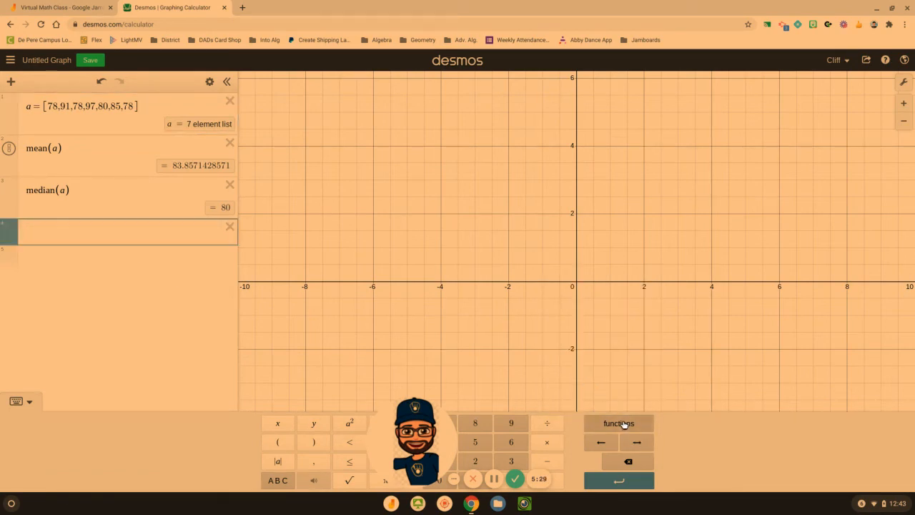
- Insert mean(a) from functions > Stats, again giving 83.8571428571, and hide the keypad
click(619, 423)
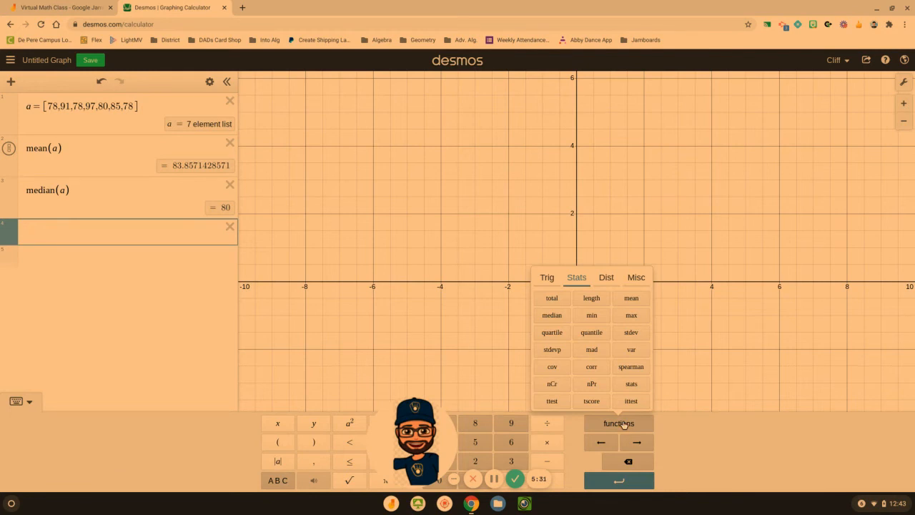
click(630, 297)
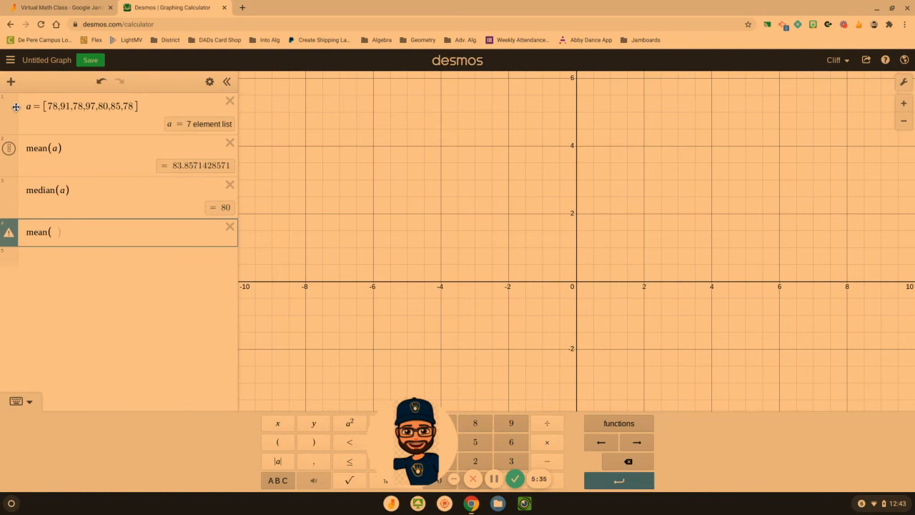
text(a))
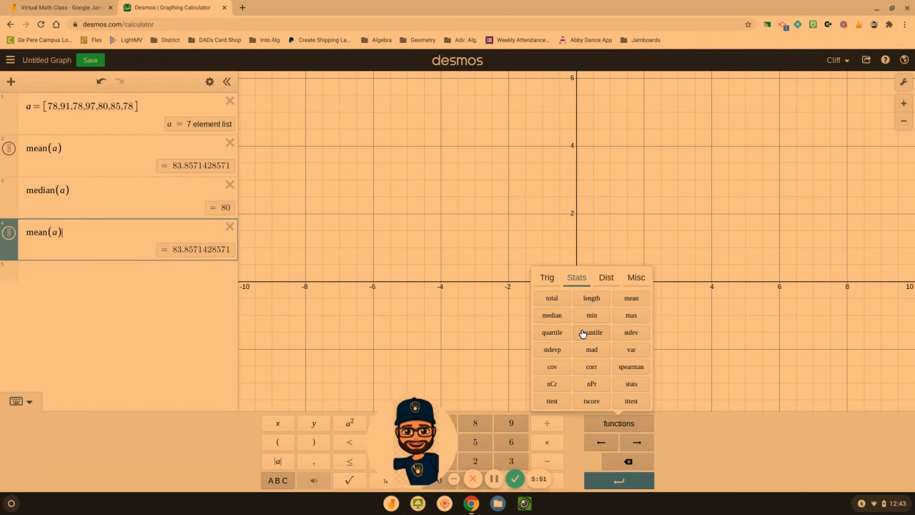
mouse_move(613, 357)
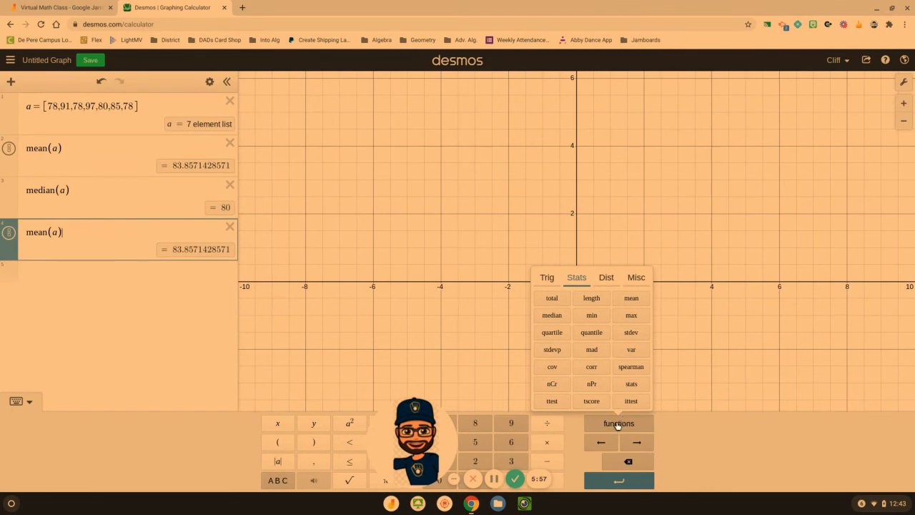
click(618, 424)
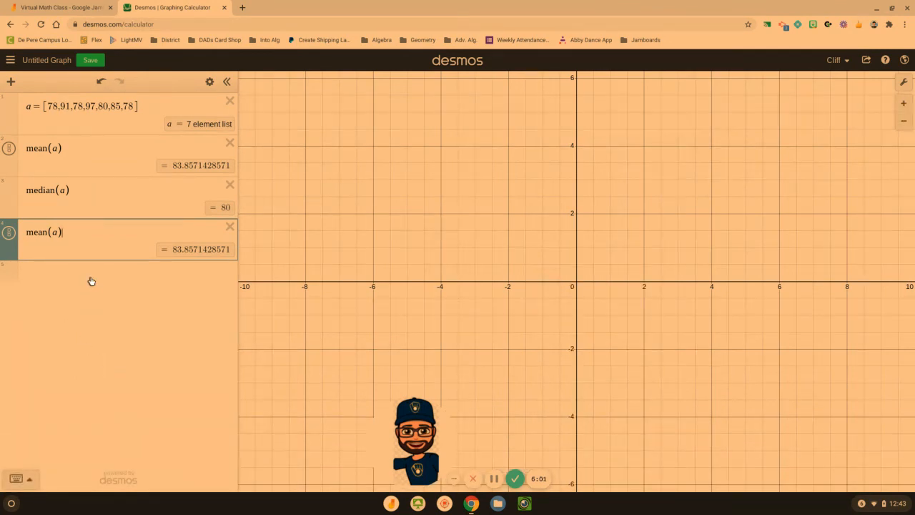
- Start a mode expression, delete it, and return to the Jamboard temperature problem
text(mod e)
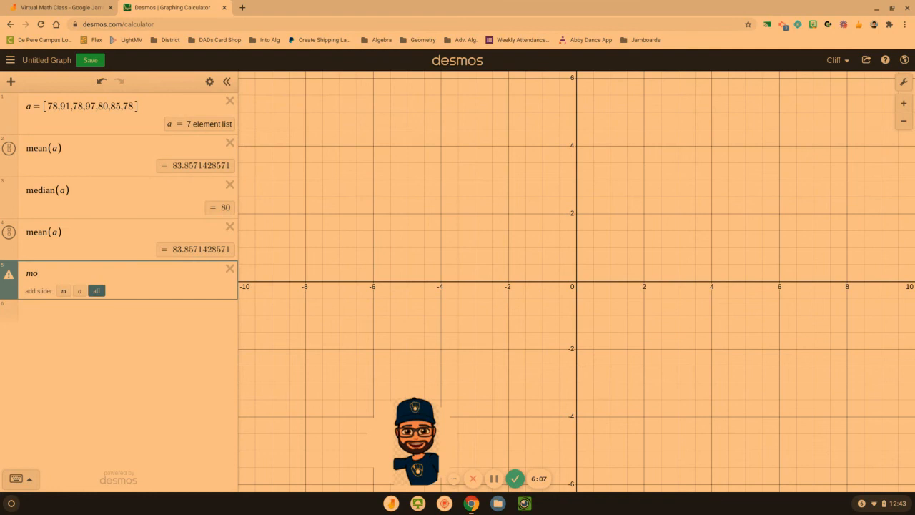
click(230, 268)
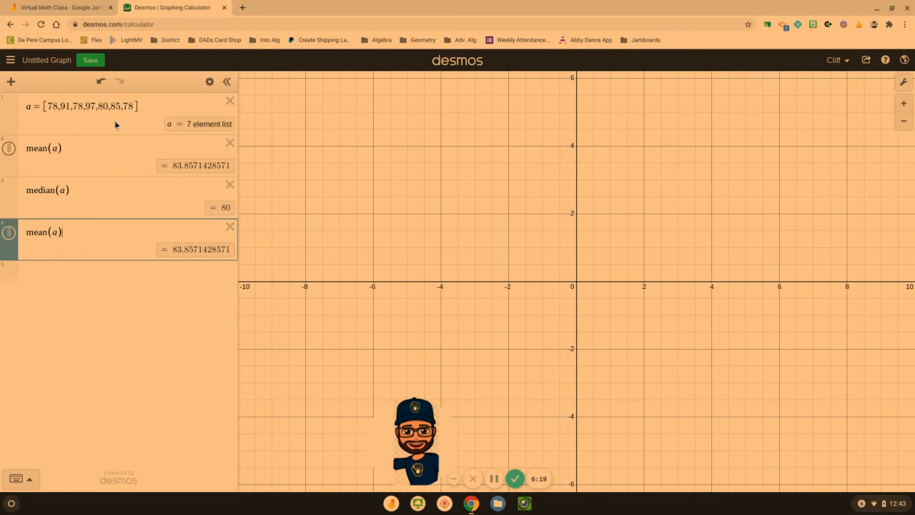
click(61, 7)
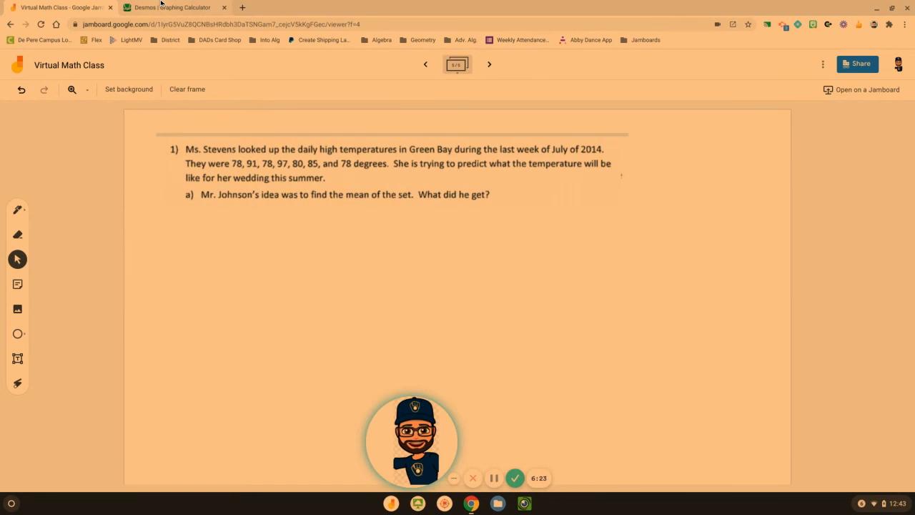
- Add a text box below the temperature problem reading 'mean = 83.86'
click(172, 7)
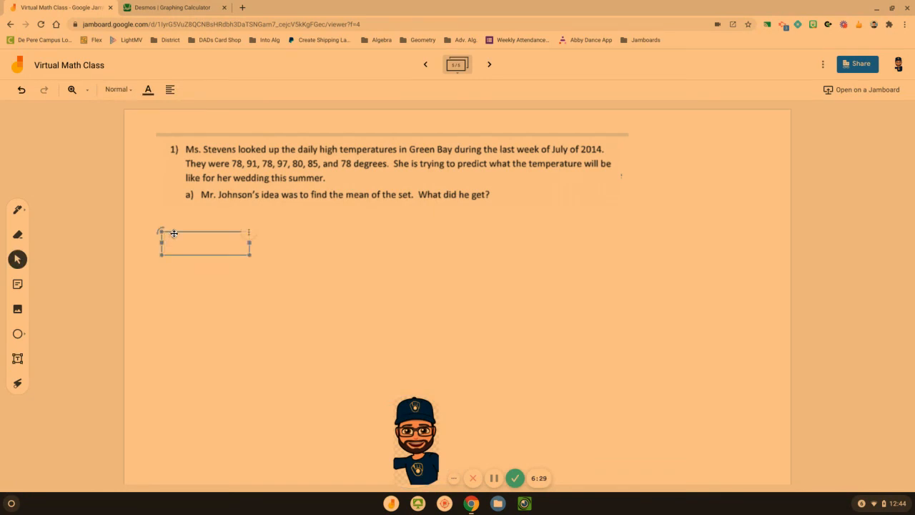
text(mean =)
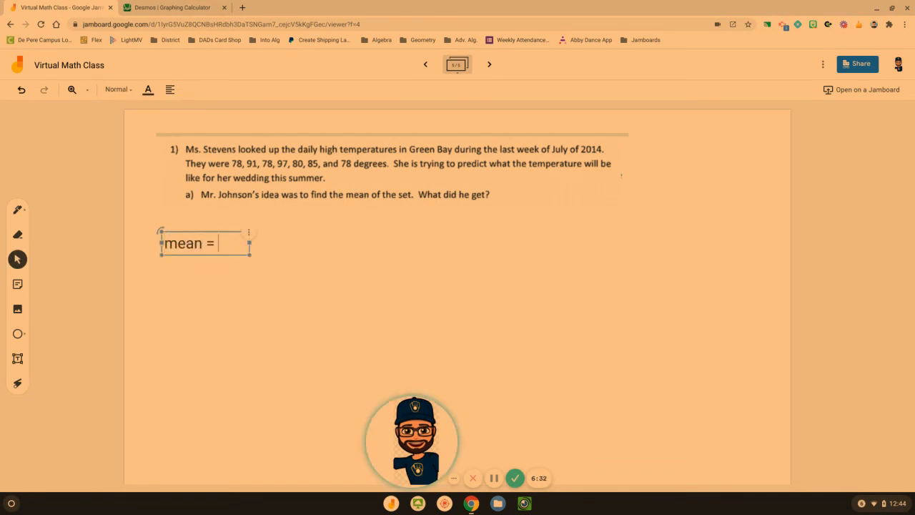
text(83.8)
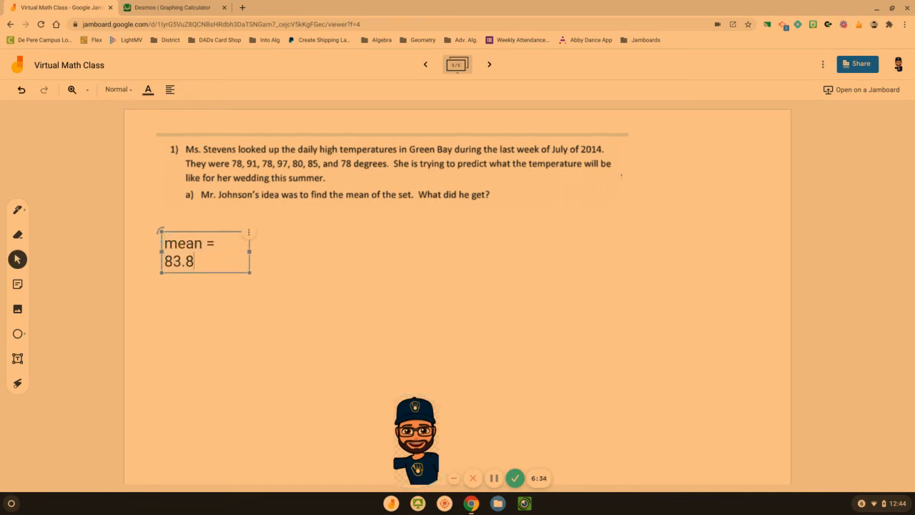
text(6)
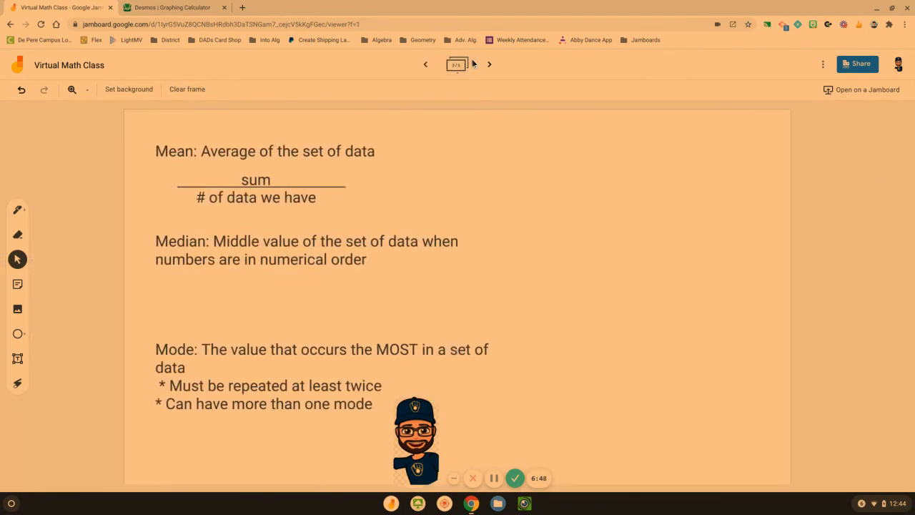
mouse_move(166, 361)
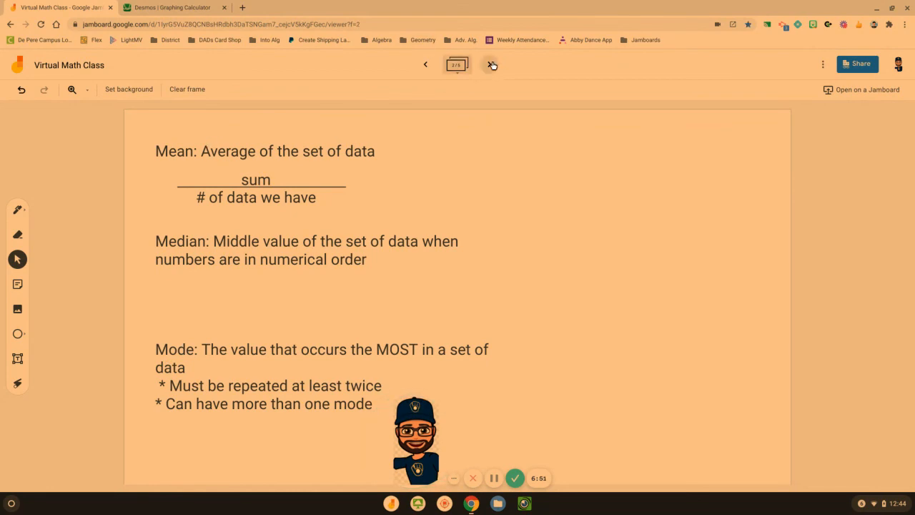
- Advance to the Here's How! frame on entering data and finding mean and median
click(490, 64)
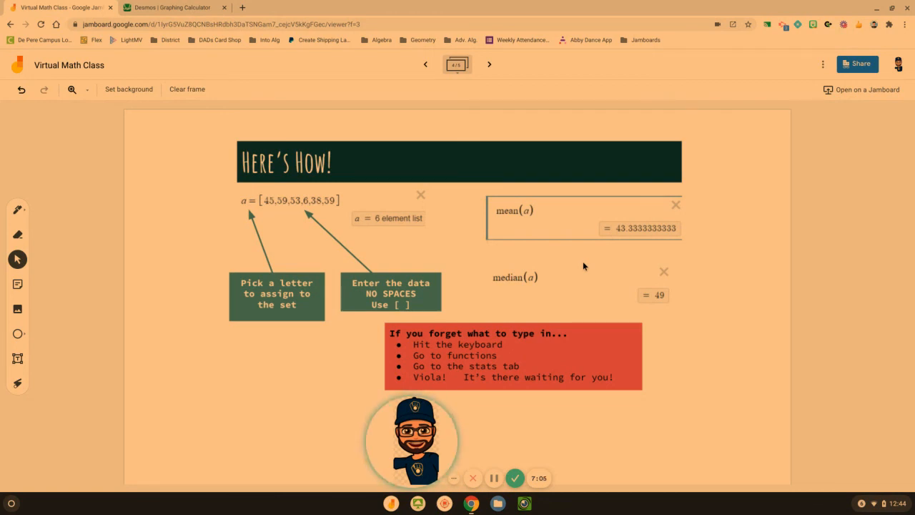
mouse_move(502, 417)
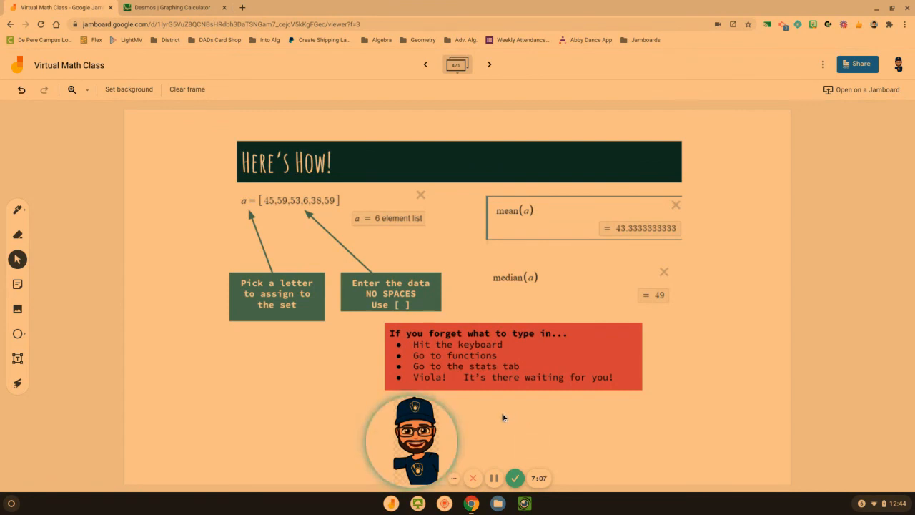